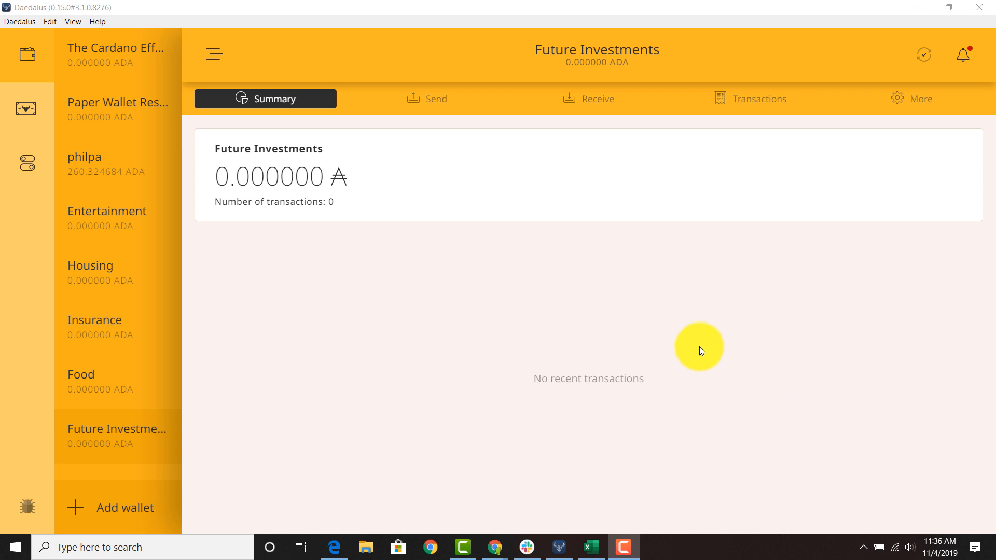
{"action": "mouse_move", "coordinate": [131, 156]}
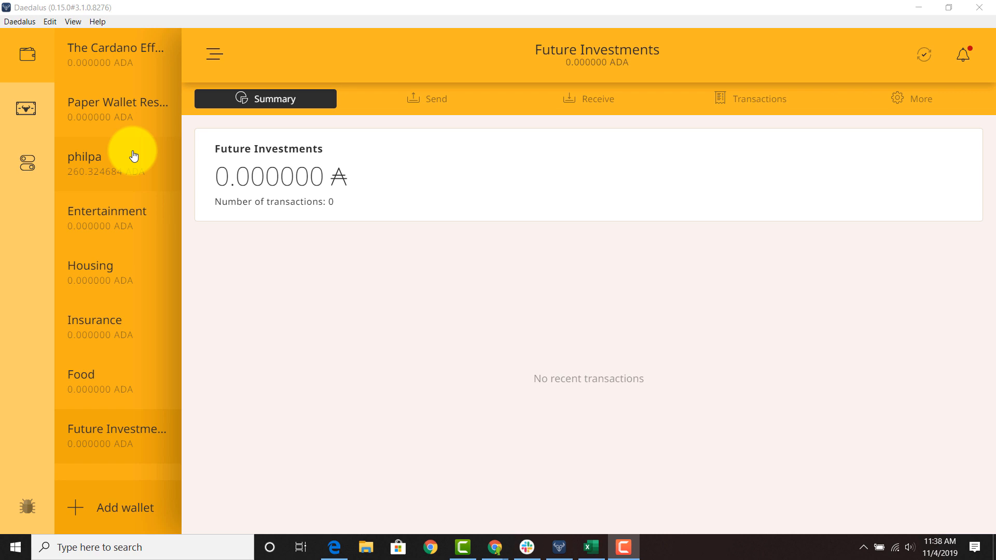
{"action": "mouse_move", "coordinate": [139, 215]}
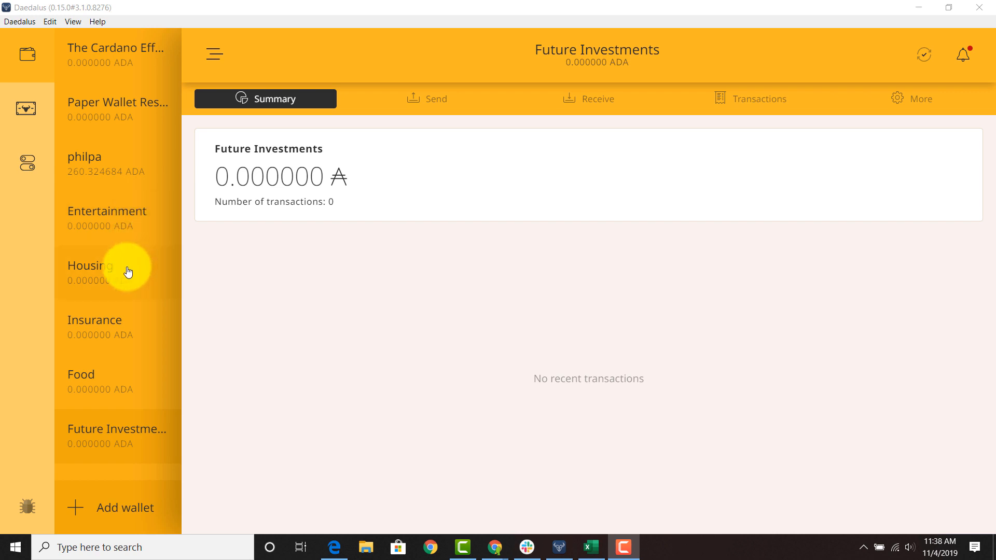
{"action": "mouse_move", "coordinate": [157, 261]}
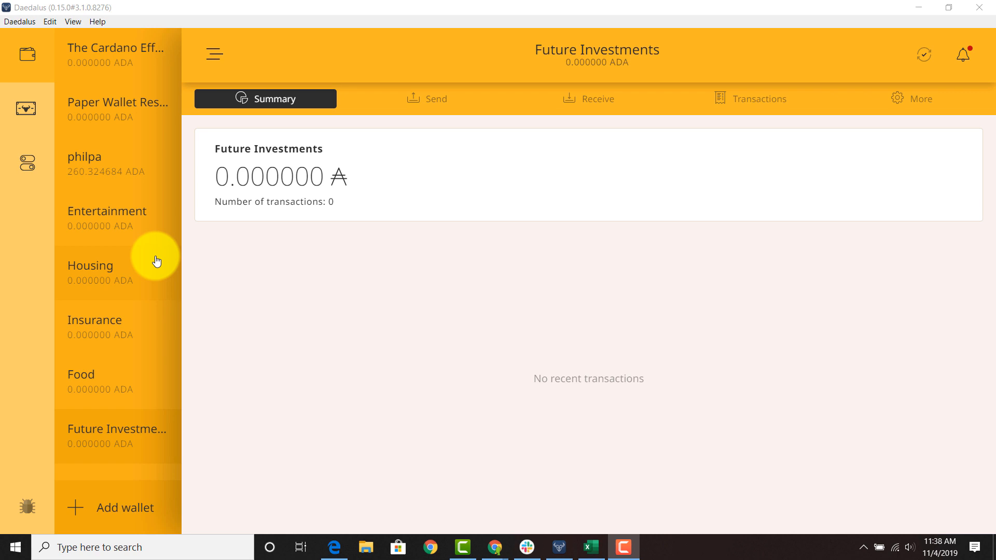
{"action": "mouse_move", "coordinate": [129, 223]}
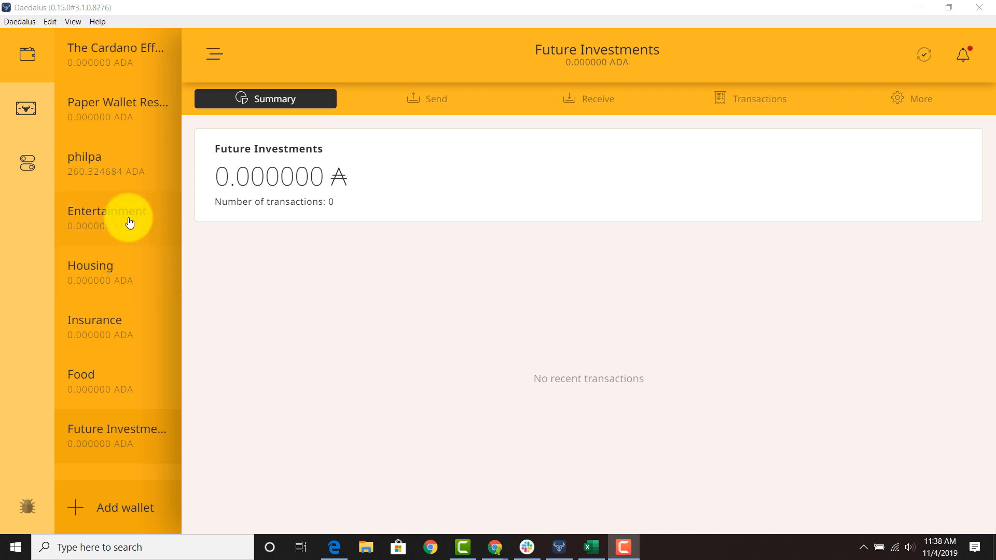
{"action": "mouse_move", "coordinate": [123, 264]}
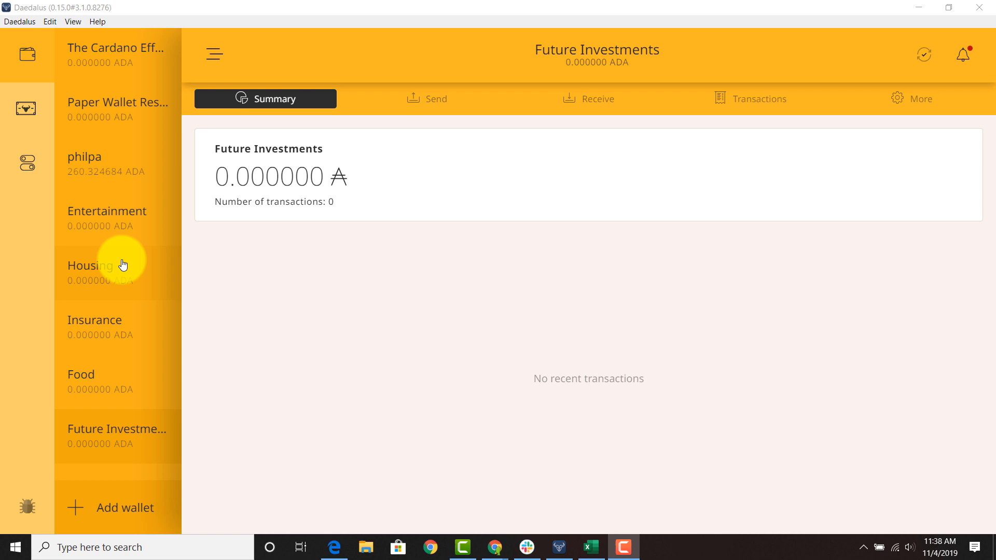
{"action": "mouse_move", "coordinate": [127, 262]}
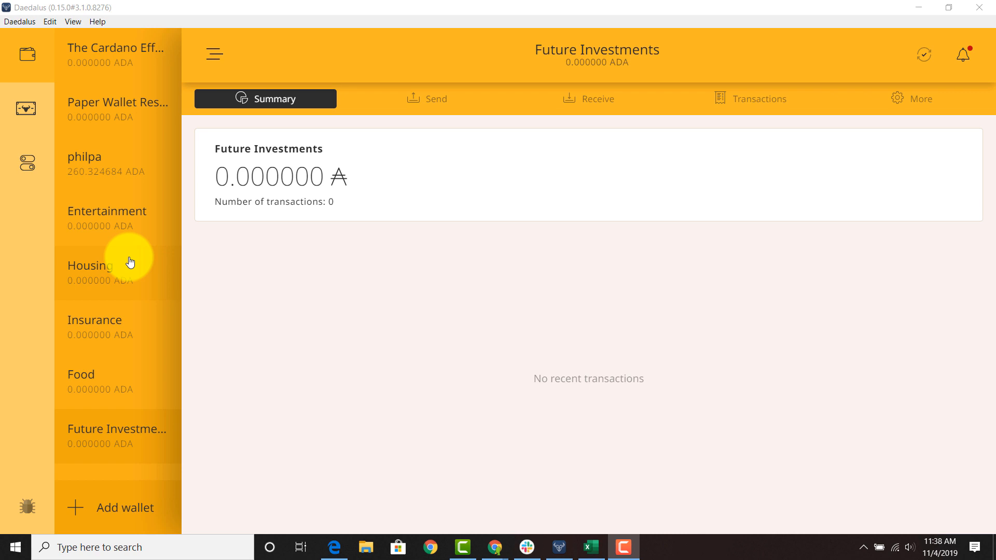
{"action": "mouse_move", "coordinate": [129, 332]}
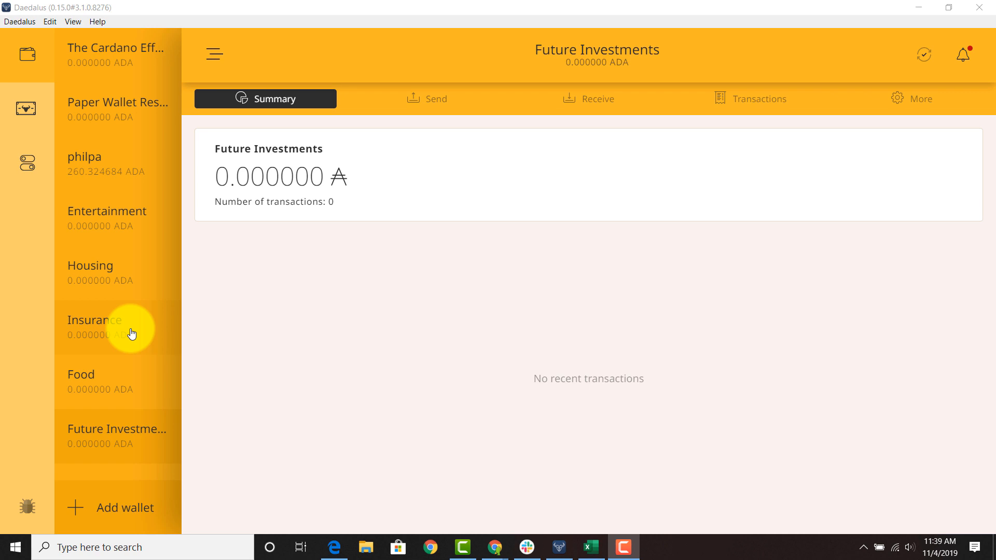
{"action": "mouse_move", "coordinate": [124, 379]}
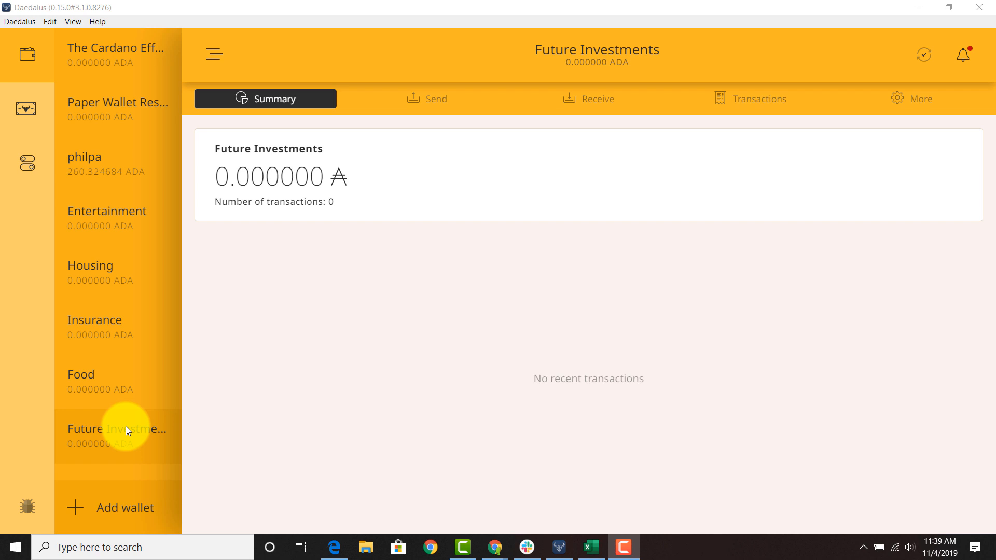
{"action": "mouse_move", "coordinate": [133, 515]}
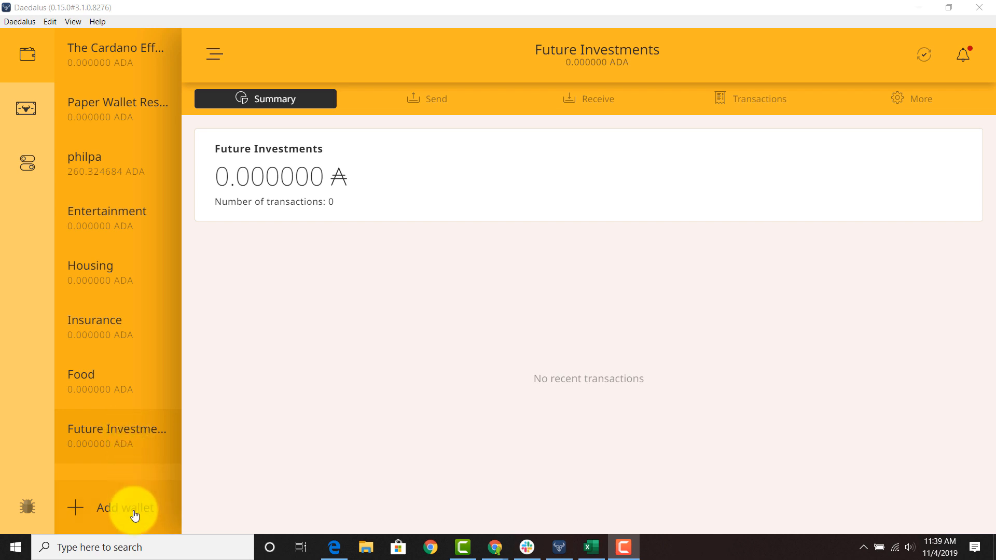
Submit a new personal wallet named 'Moon Wallet' from Add wallet > Create.
{"action": "left_click", "coordinate": [125, 507]}
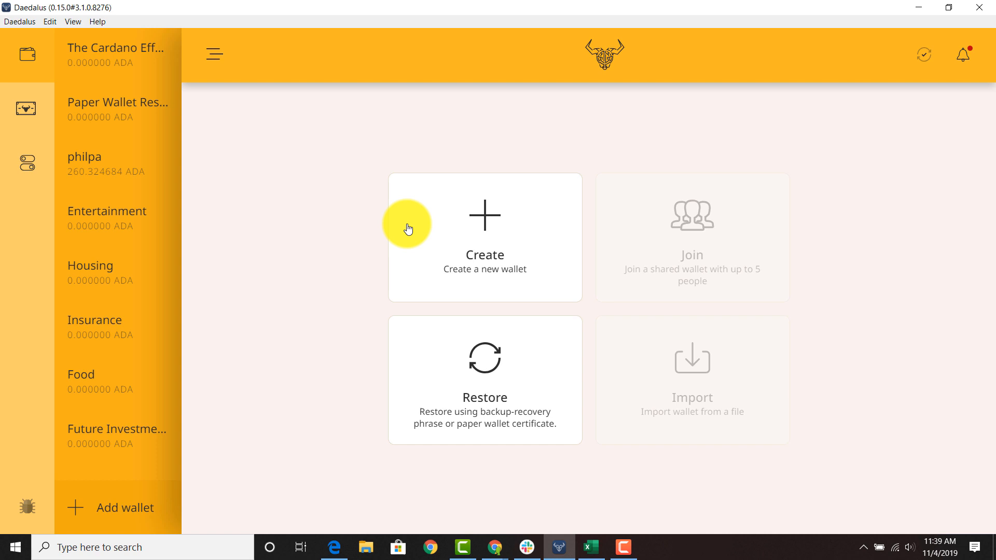
{"action": "left_click", "coordinate": [484, 238]}
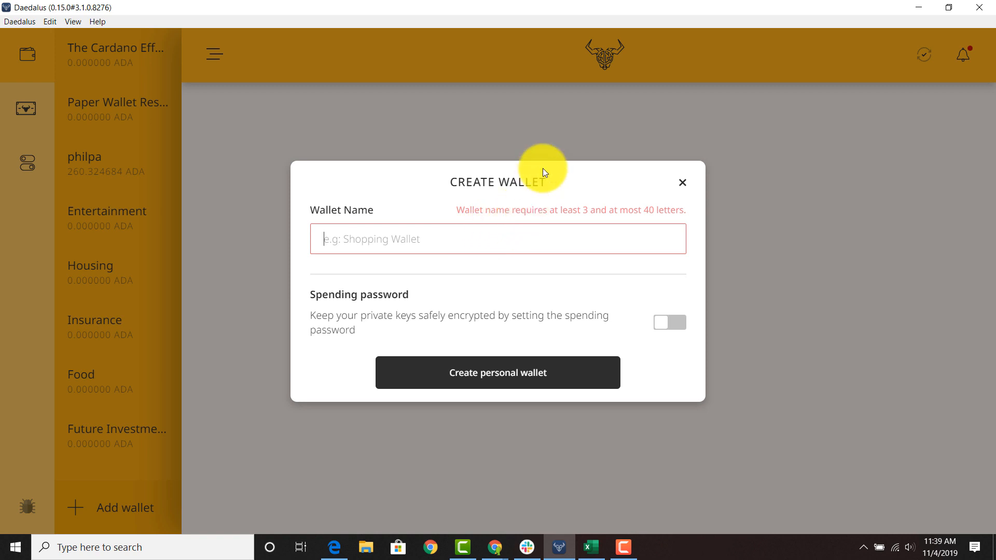
{"action": "type", "text": "Moon Wallet"}
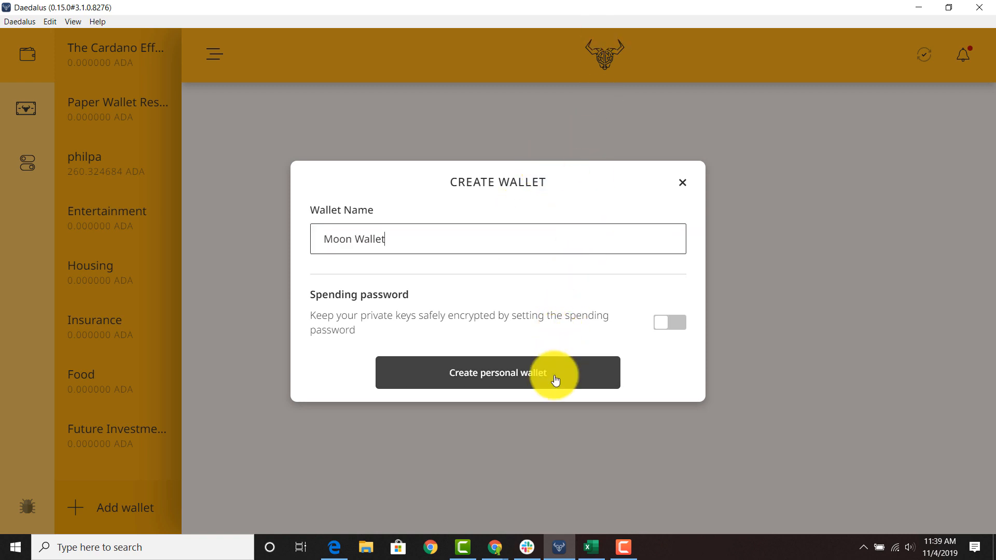
{"action": "left_click", "coordinate": [498, 373]}
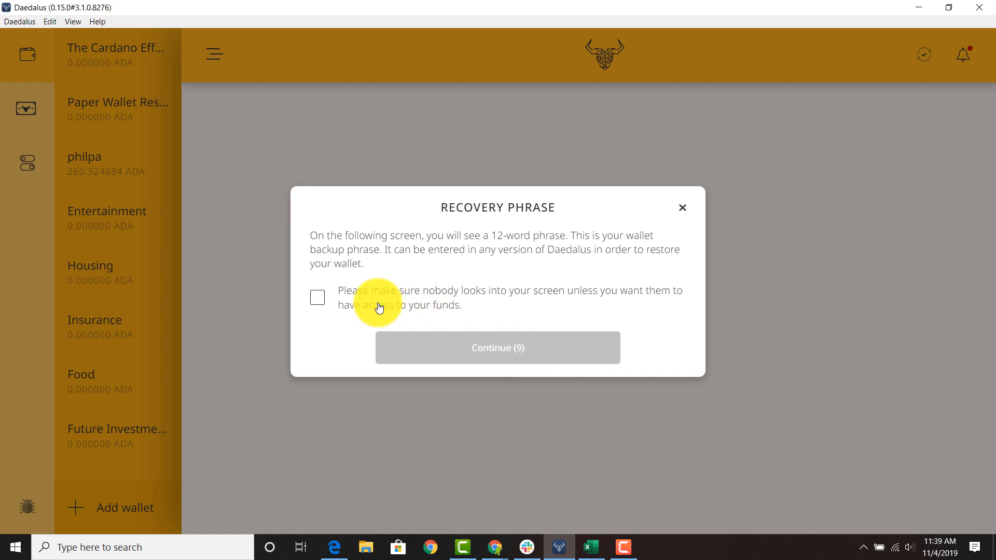
Acknowledge the privacy warning, reveal the twelve-word recovery phrase, then close the dialog.
{"action": "left_click", "coordinate": [317, 297]}
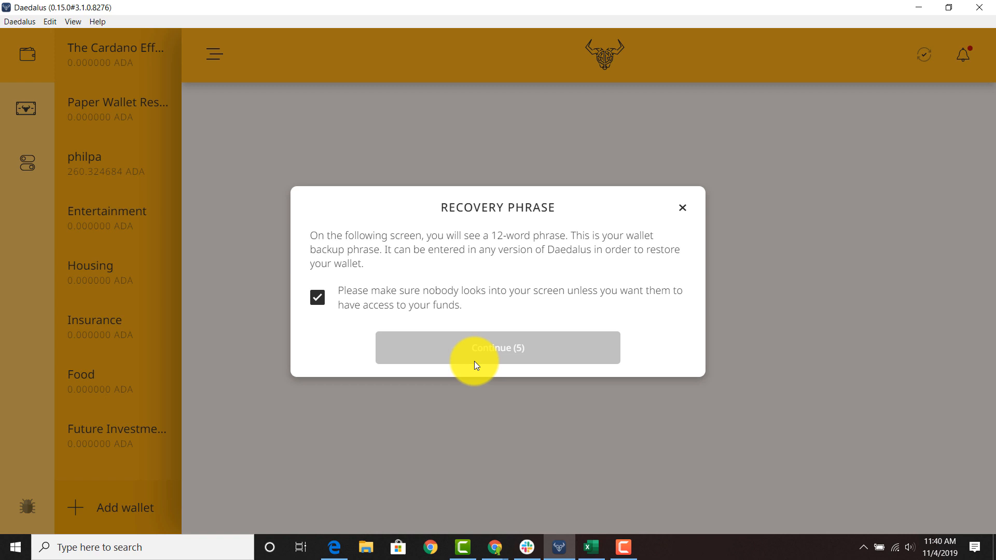
{"action": "left_click", "coordinate": [498, 348]}
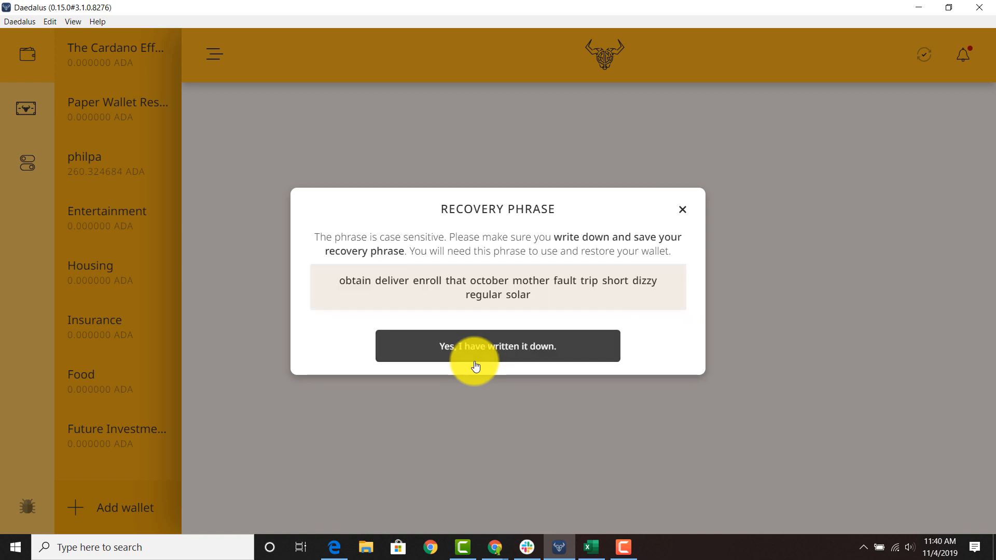
{"action": "mouse_move", "coordinate": [726, 241]}
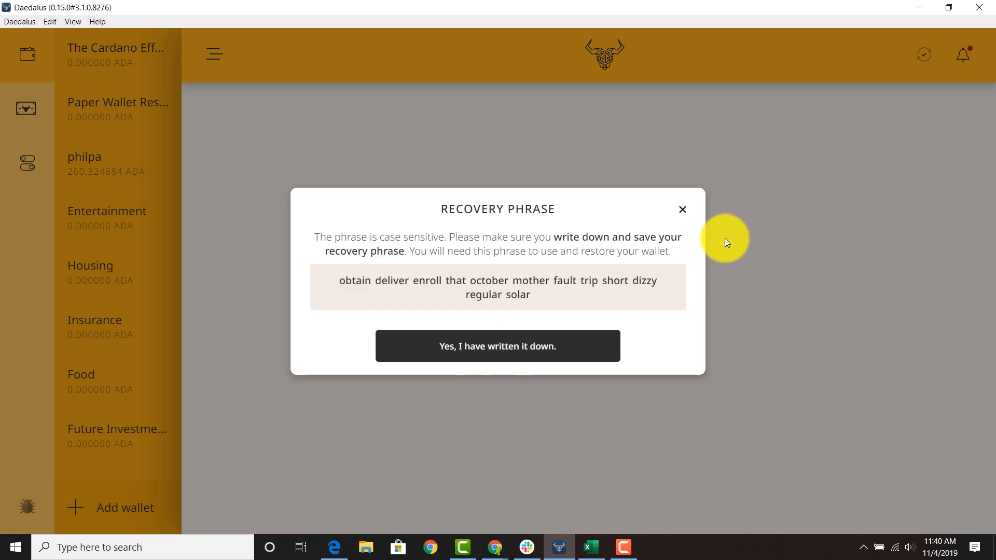
{"action": "mouse_move", "coordinate": [682, 209]}
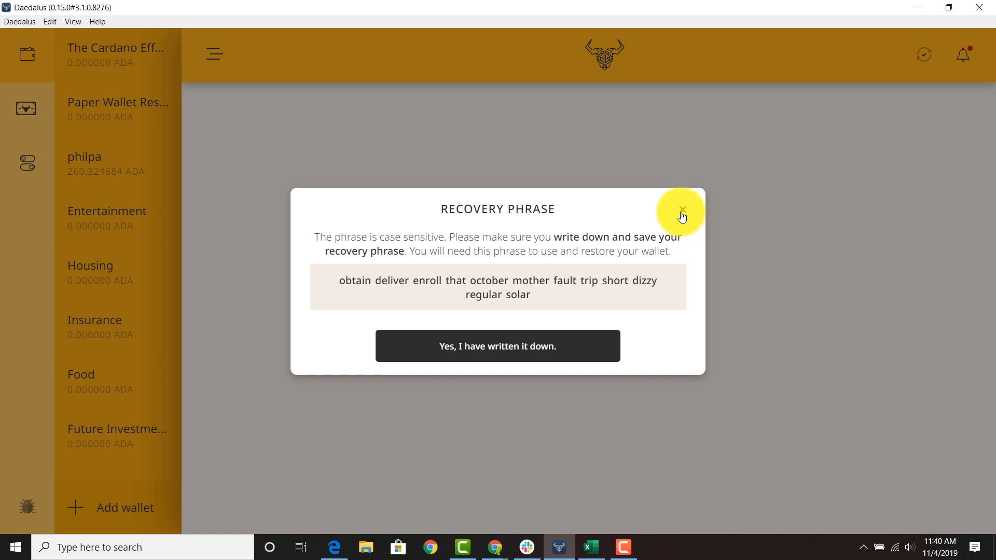
{"action": "left_click", "coordinate": [682, 209]}
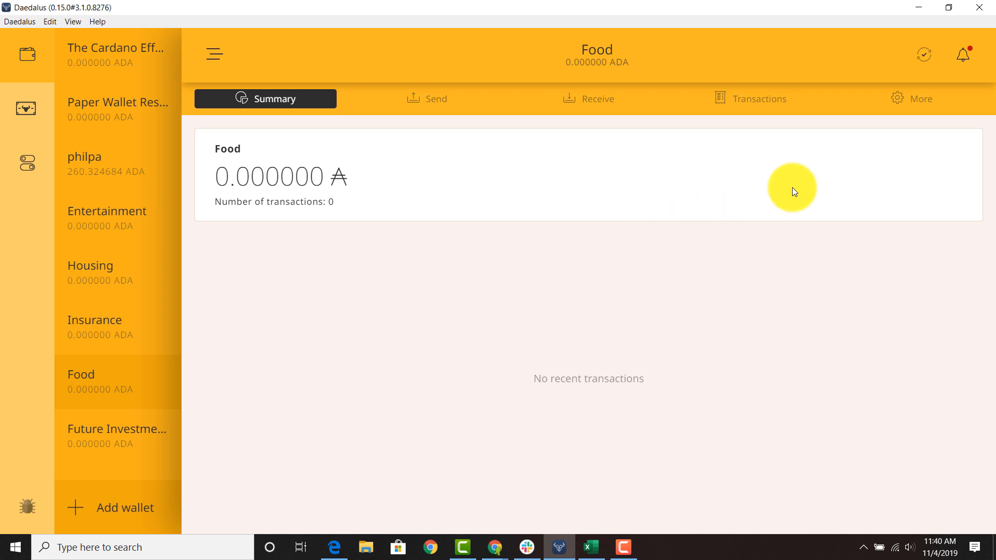
Delete the Food wallet from its settings, confirming with the name 'Food'.
{"action": "left_click", "coordinate": [920, 99]}
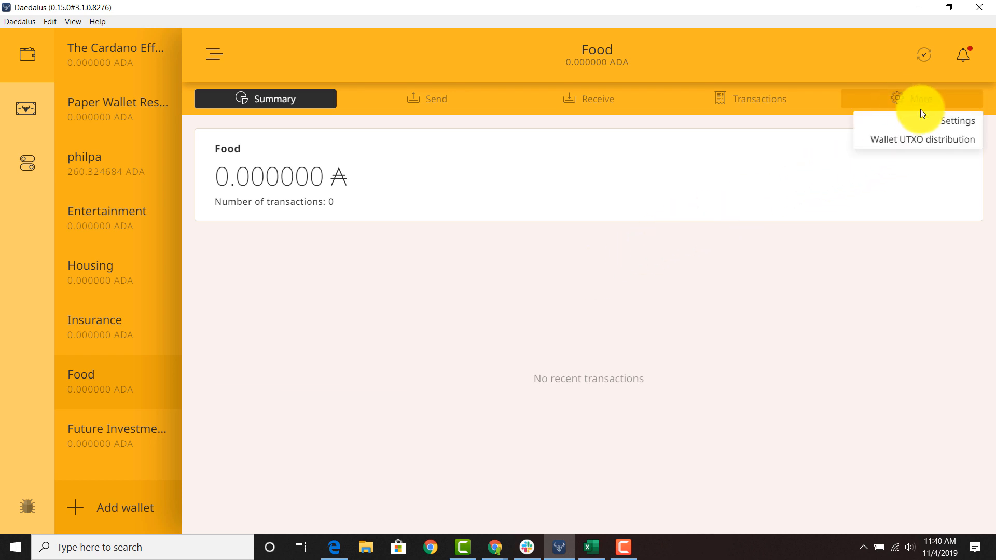
{"action": "left_click", "coordinate": [958, 120]}
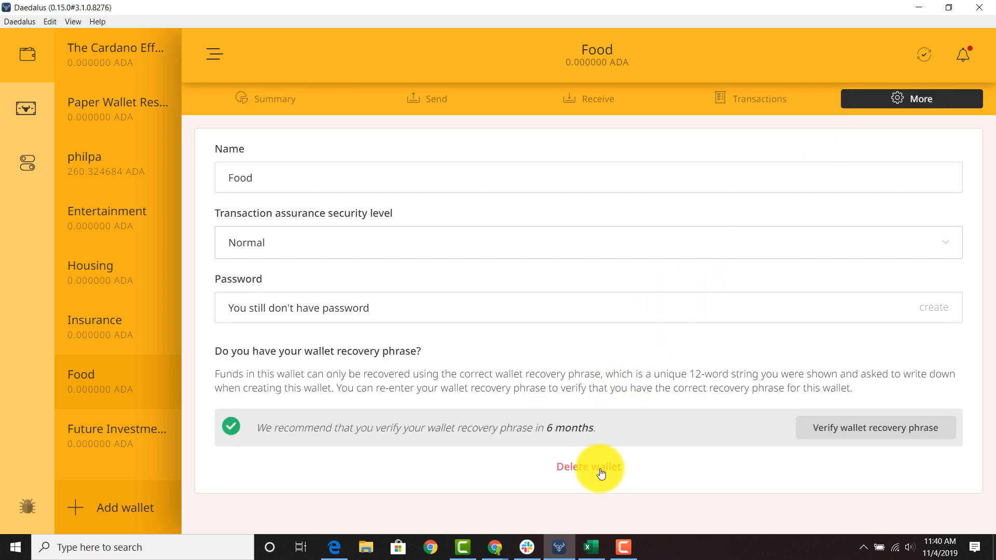
{"action": "left_click", "coordinate": [588, 466]}
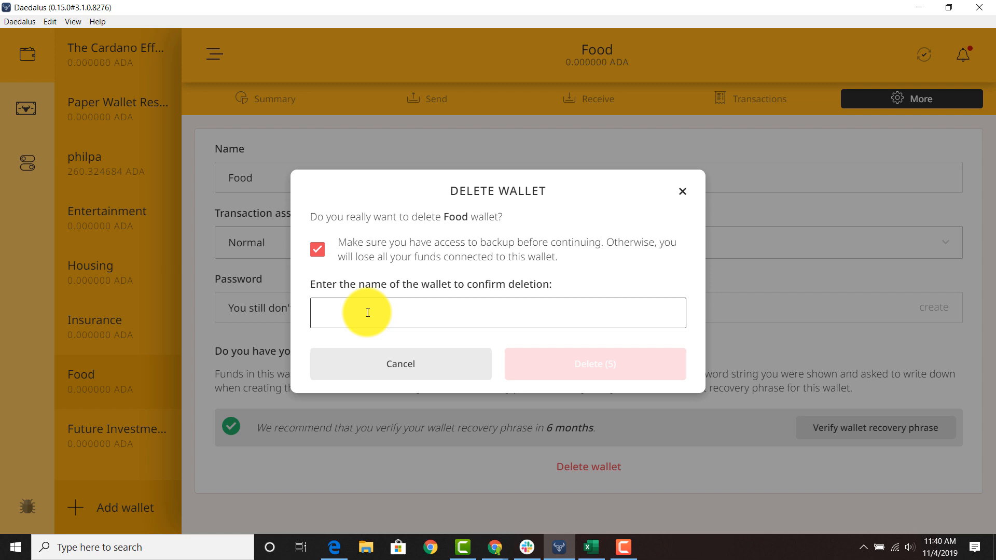
{"action": "type", "text": "Food"}
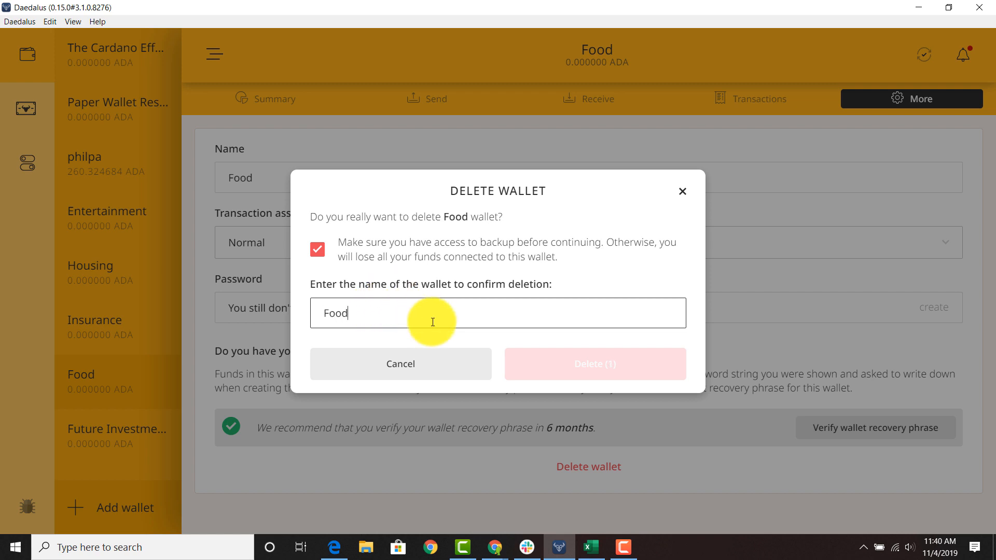
{"action": "left_click", "coordinate": [594, 364]}
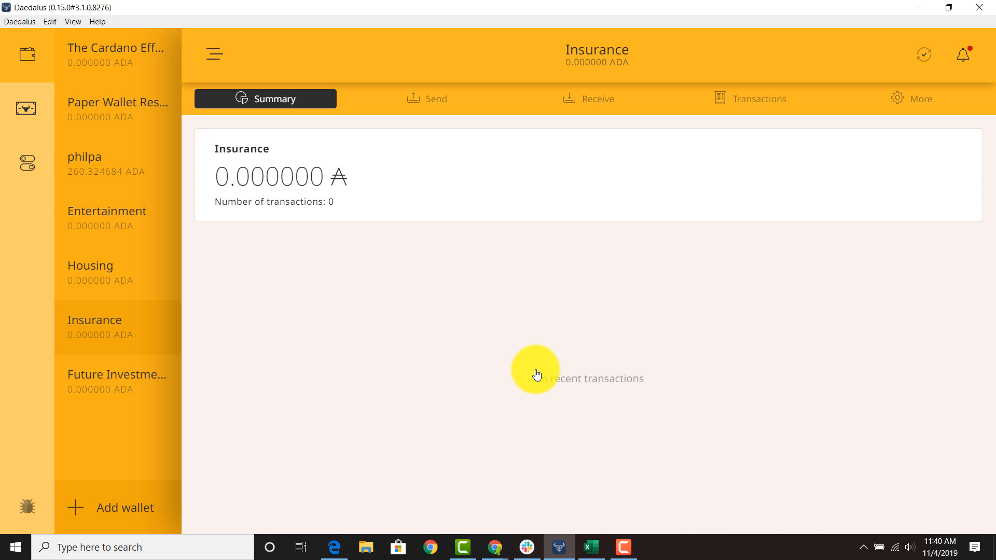
{"action": "mouse_move", "coordinate": [478, 458]}
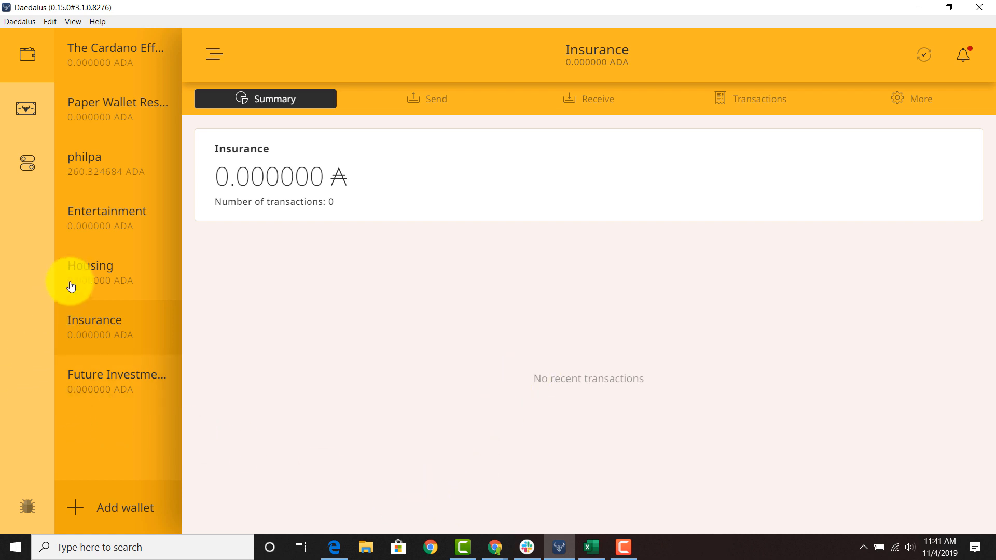
{"action": "mouse_move", "coordinate": [112, 234]}
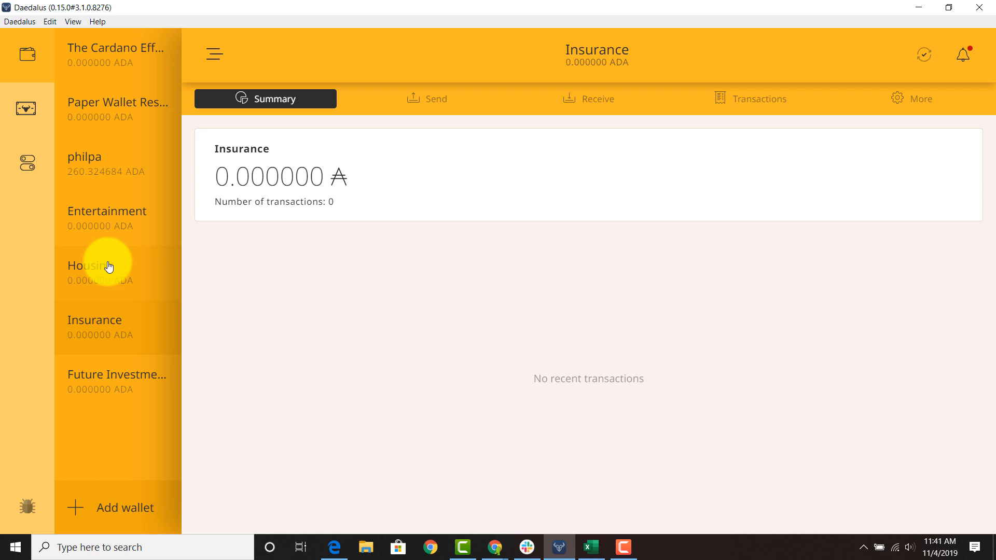
{"action": "mouse_move", "coordinate": [104, 374]}
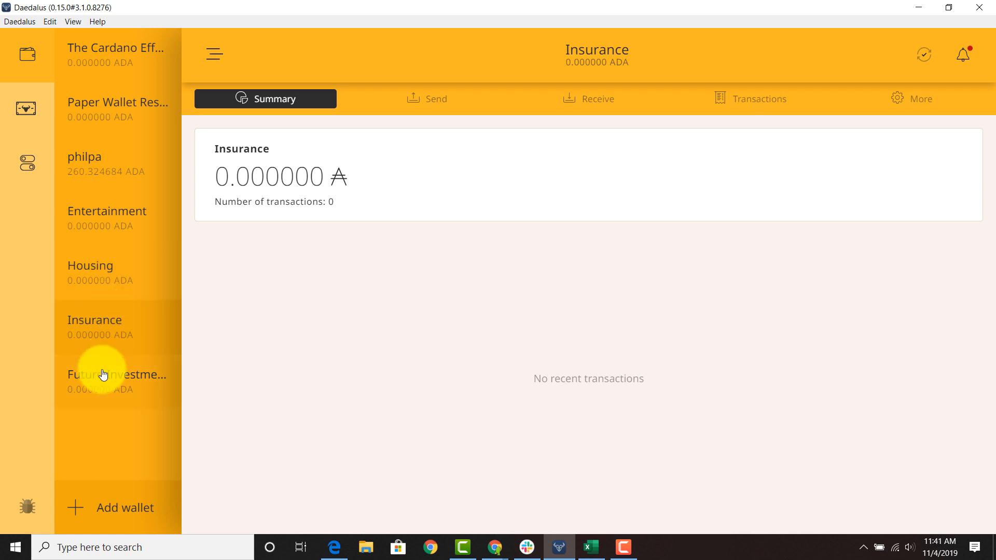